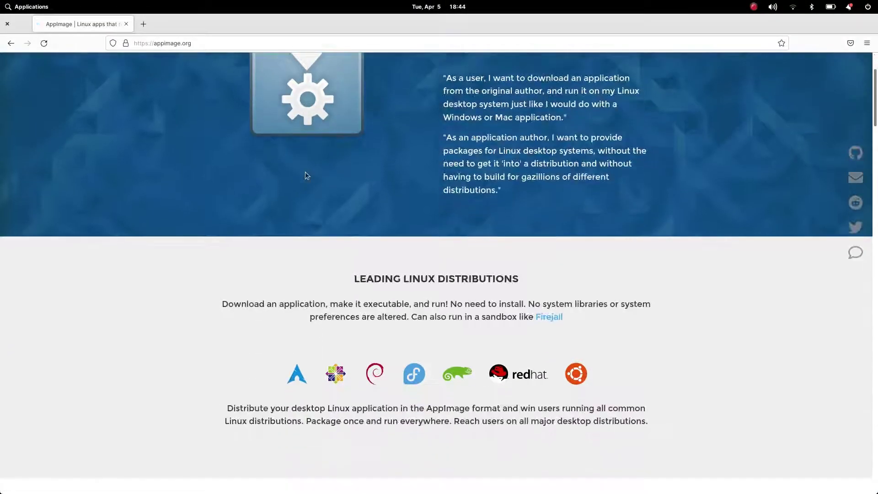
Scroll through AppImageHub to locate the categories list.
scroll("up", 3)
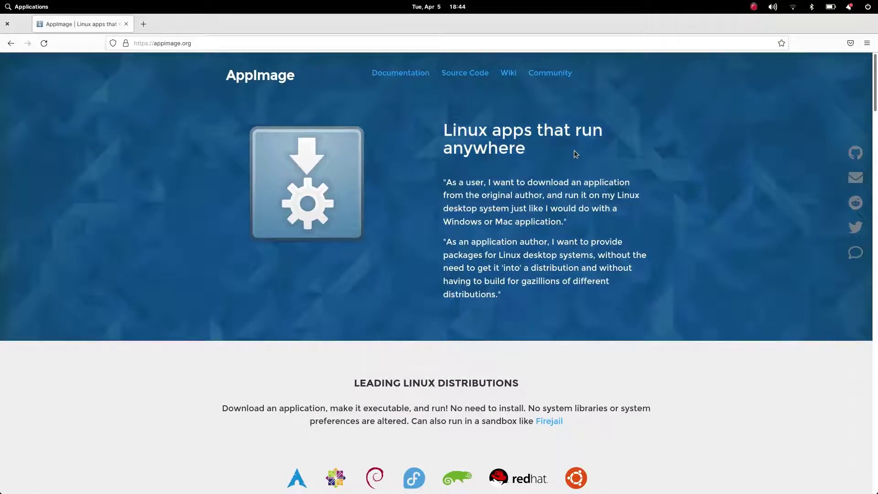
scroll("down", 3)
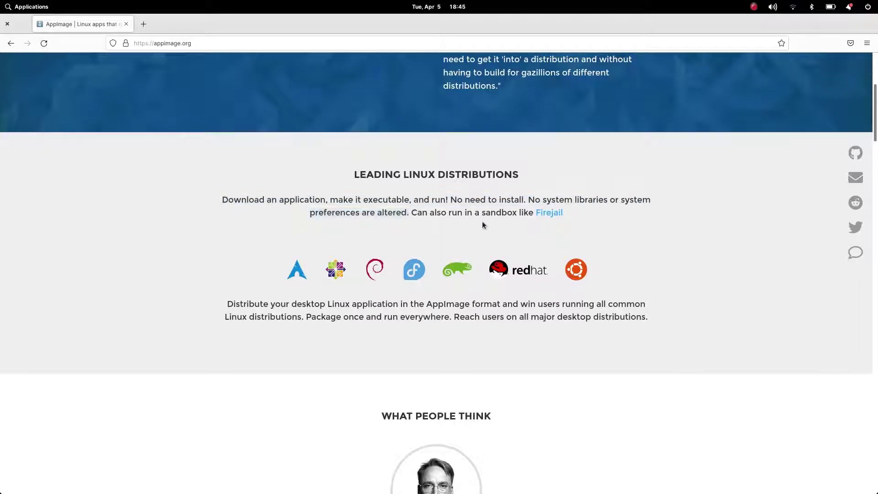
scroll("down", 3)
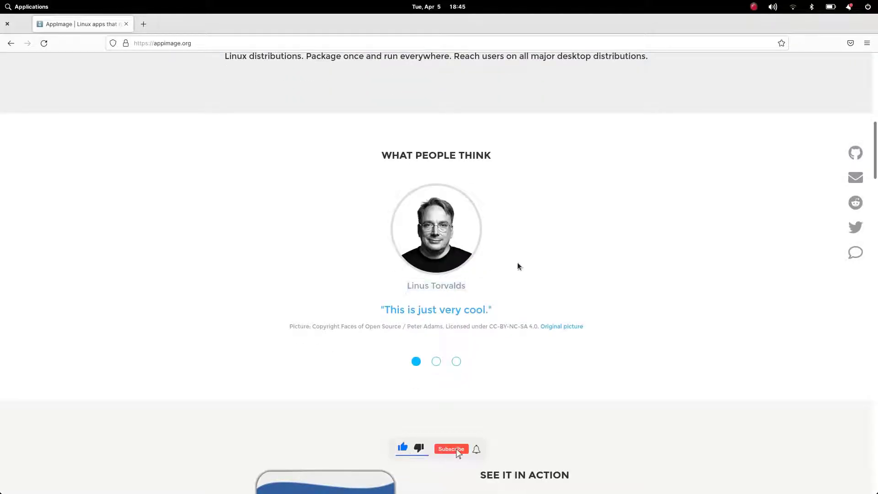
scroll("up", 3)
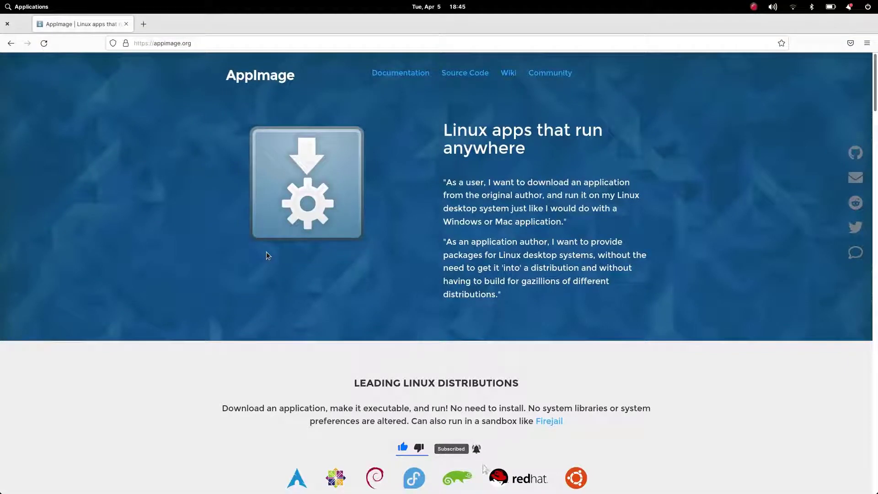
left_click(184, 21)
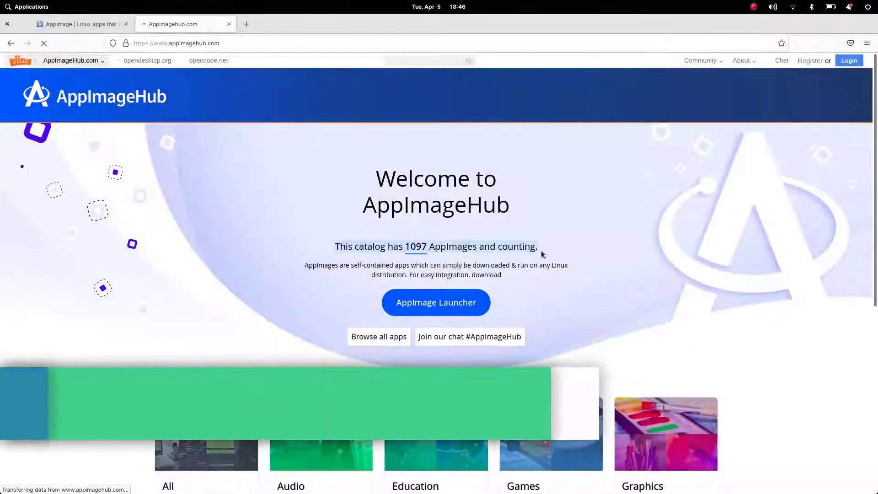
Open the Gimp page under Graphics and pick the non-plugins x86_64 GIMP AppImage.
scroll("down", 3)
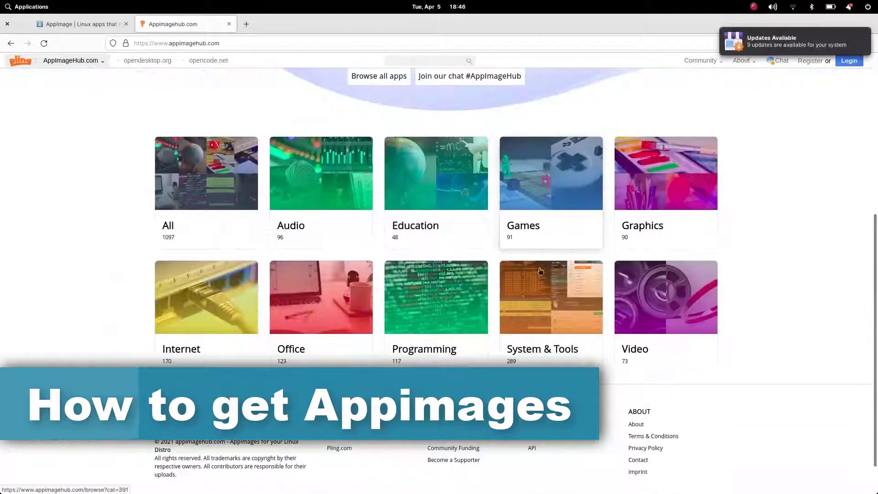
mouse_move(637, 174)
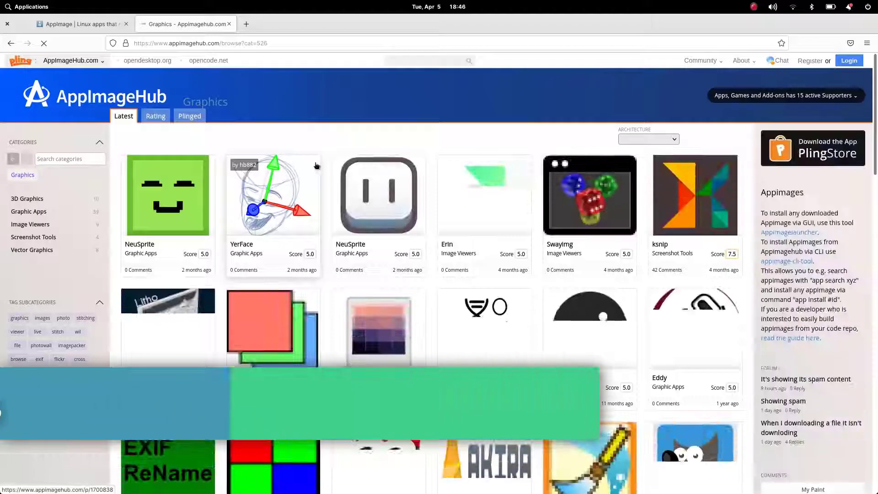
scroll("down", 3)
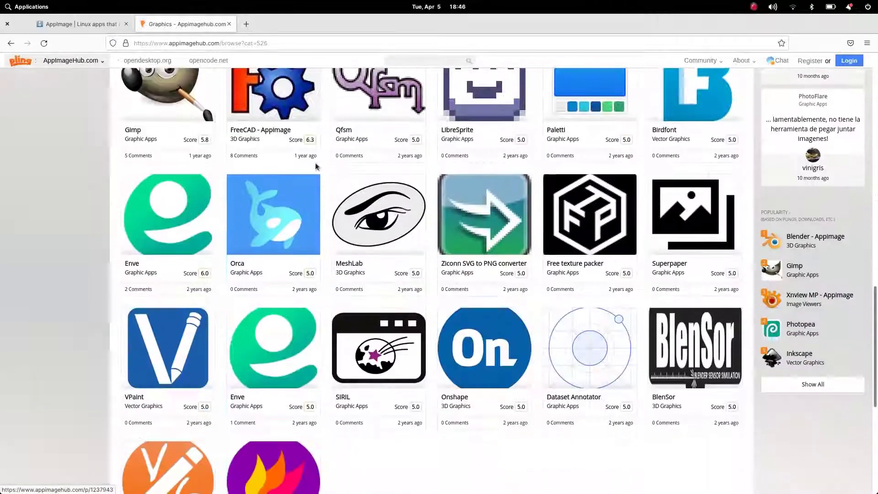
left_click(167, 98)
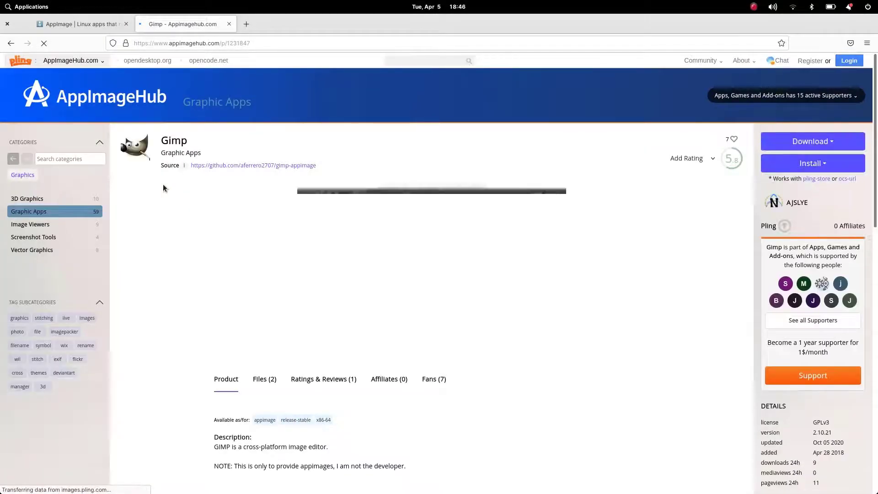
left_click(812, 142)
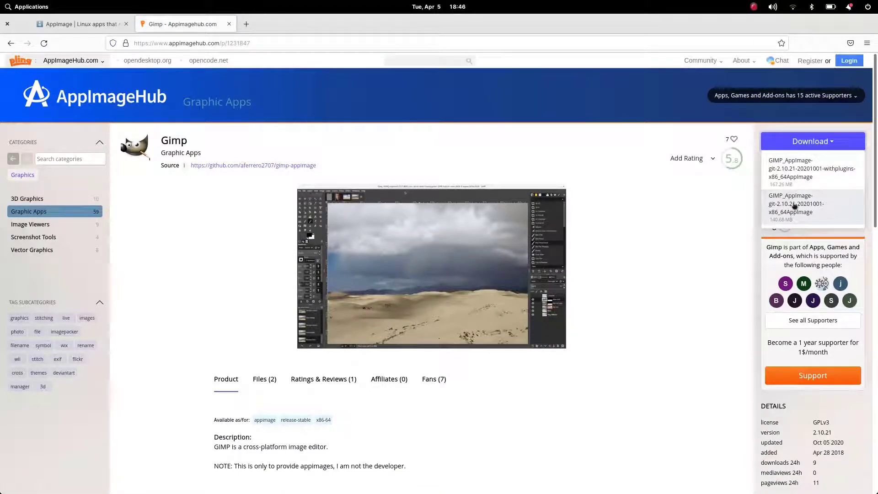
left_click(431, 267)
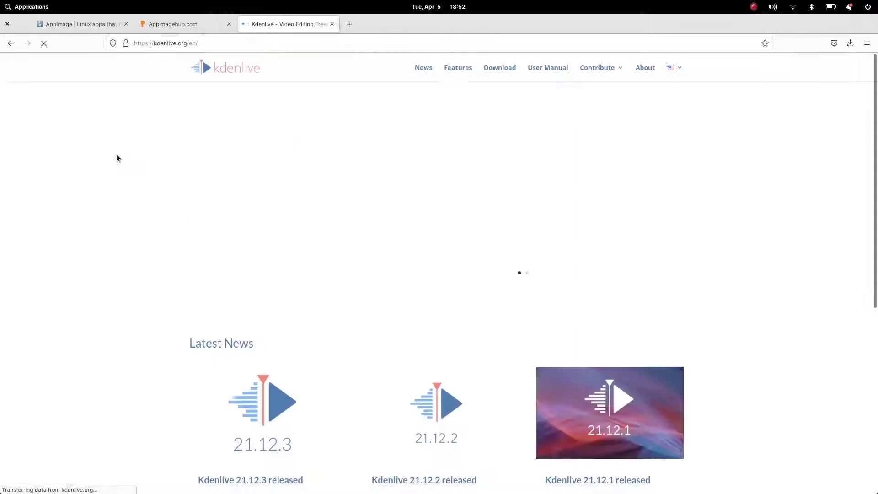
Download the stable Kdenlive AppImage from kdenlive.org.
left_click(499, 68)
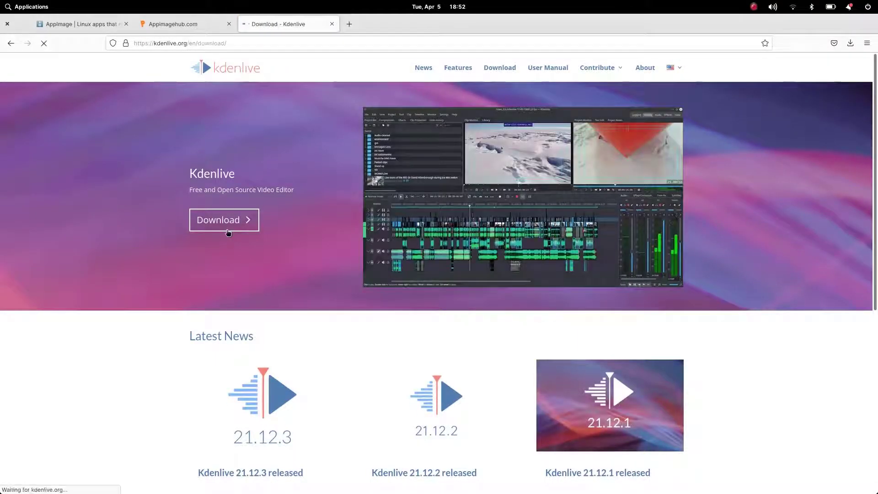
left_click(224, 220)
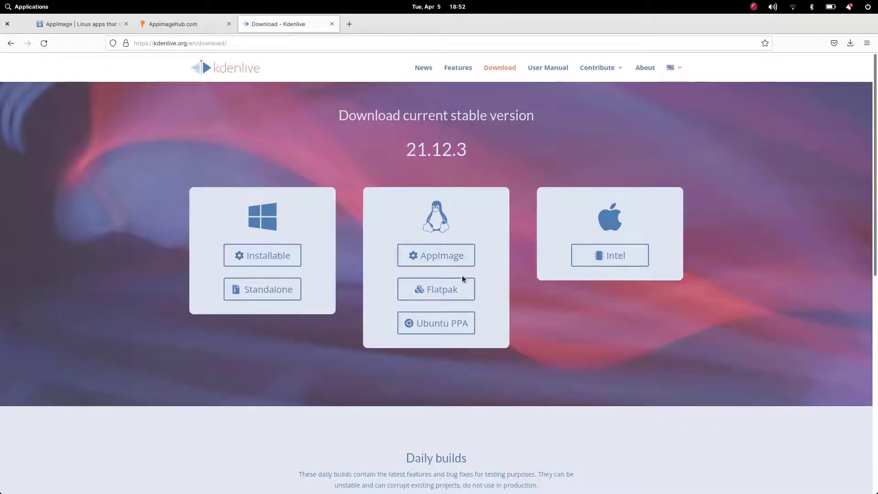
mouse_move(436, 256)
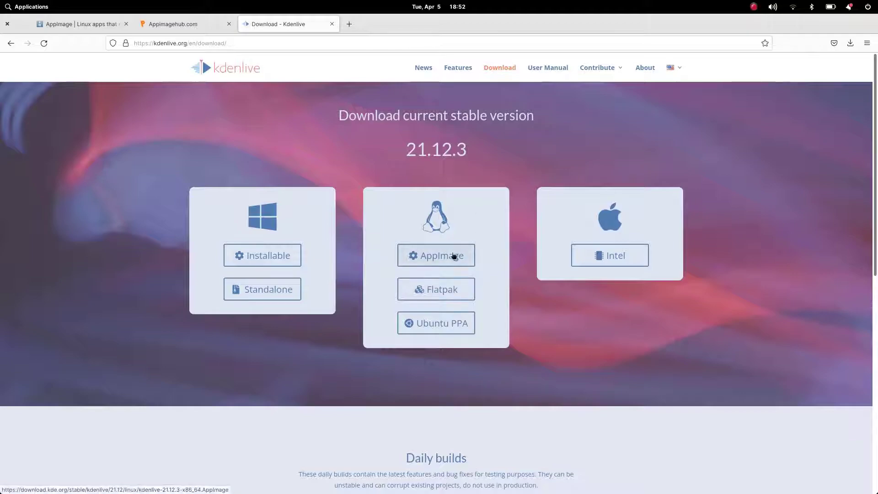
left_click(436, 255)
type("balena")
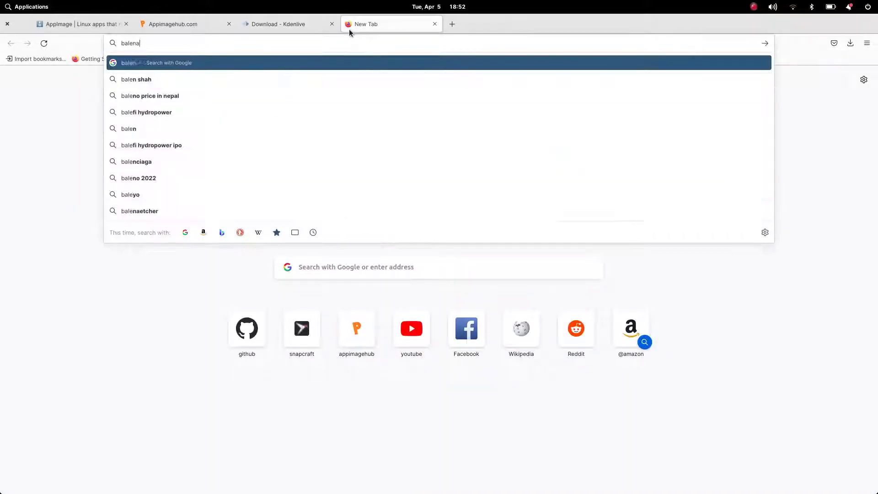
Search for balena etcher and download the Etcher Linux AppImage from balena.io.
key("Return")
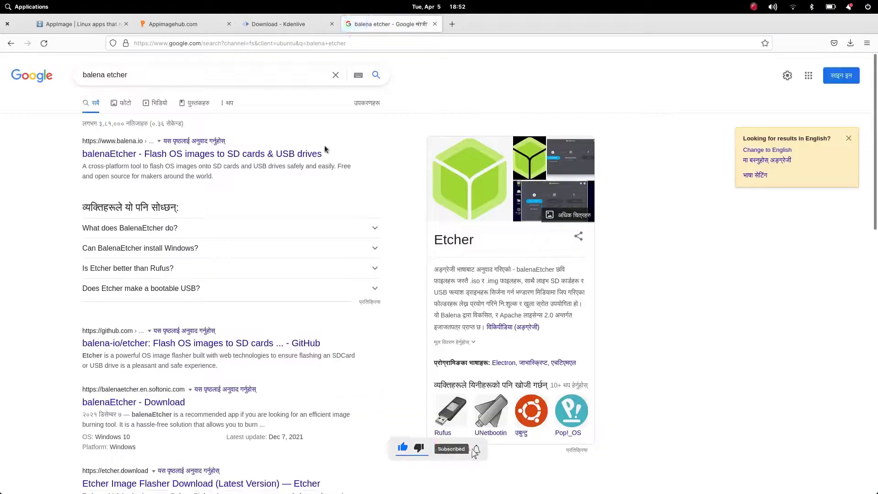
left_click(203, 153)
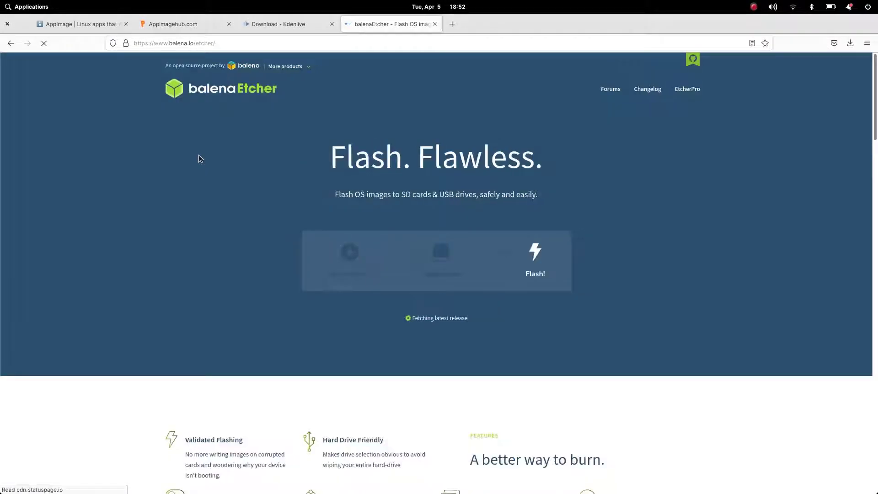
left_click(481, 323)
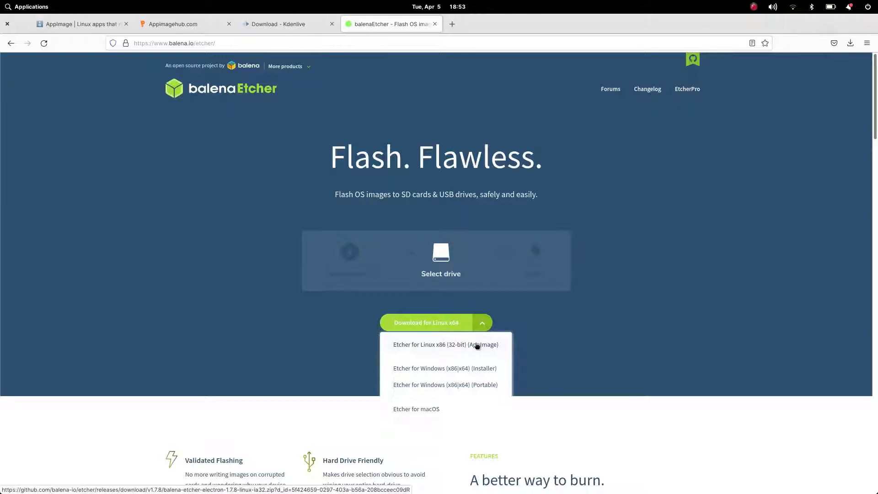
left_click(129, 176)
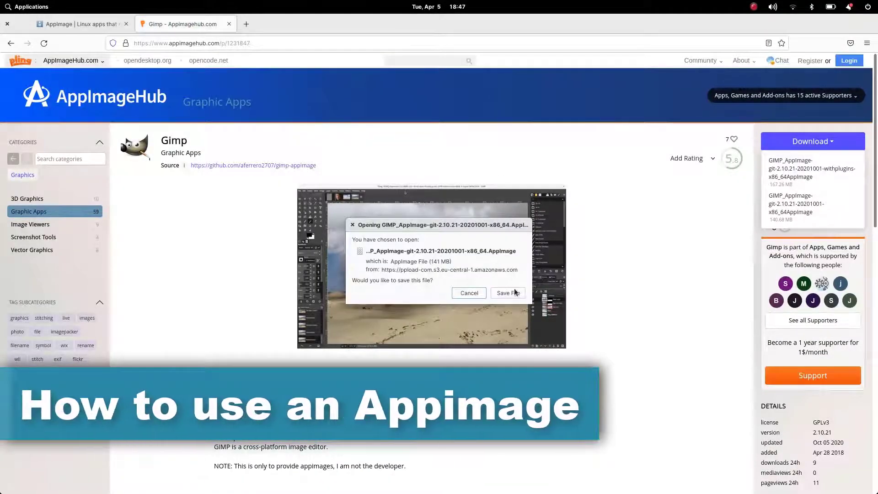
Save the GIMP AppImage to Downloads, enable Owner Execute in Properties, and launch it.
left_click(504, 292)
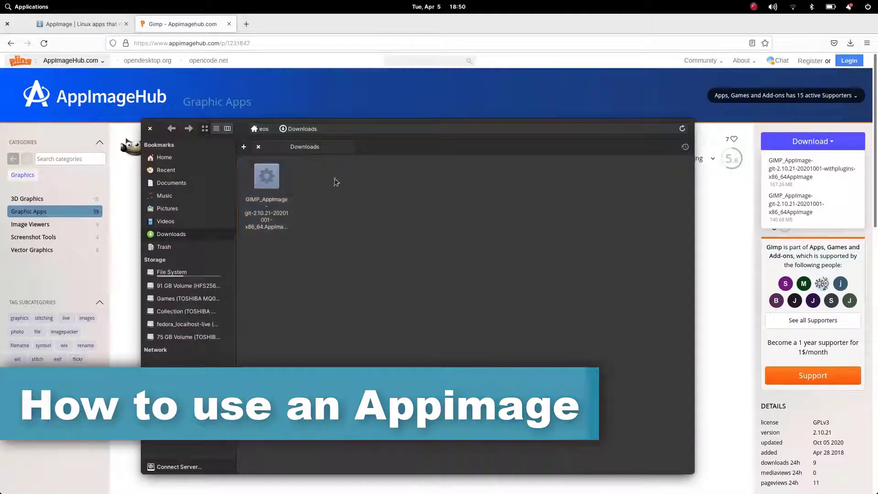
double_click(267, 176)
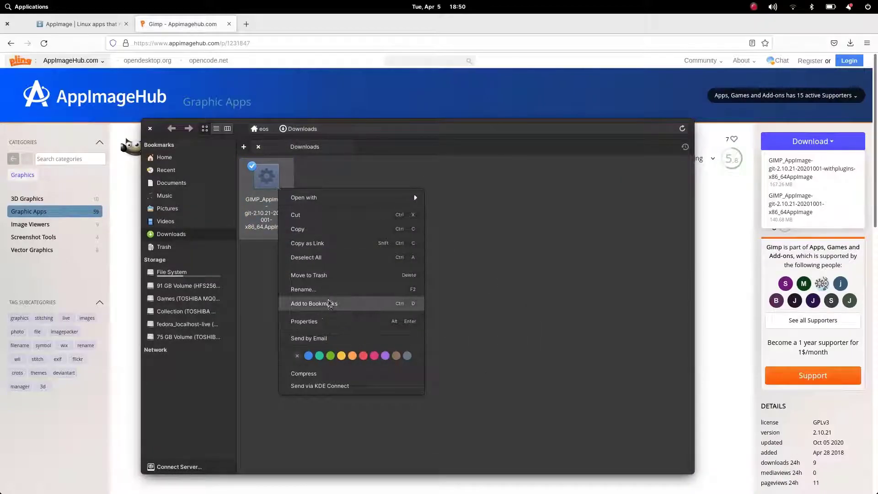
left_click(304, 321)
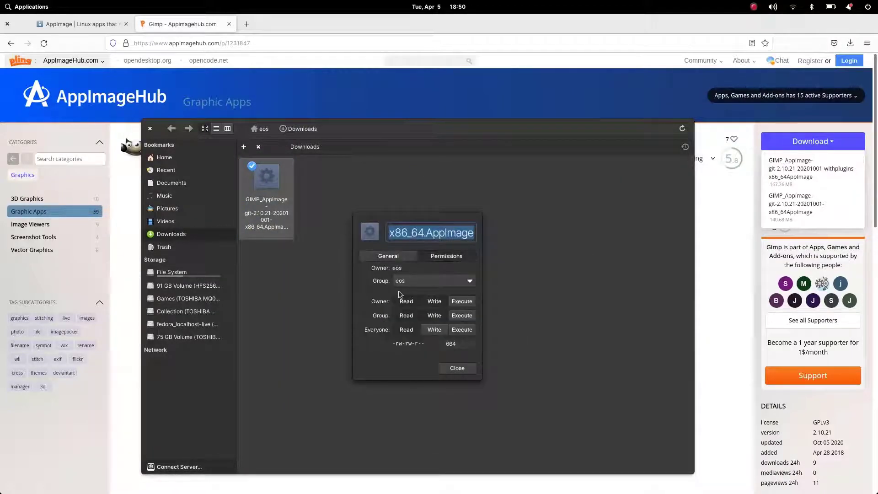
left_click(462, 301)
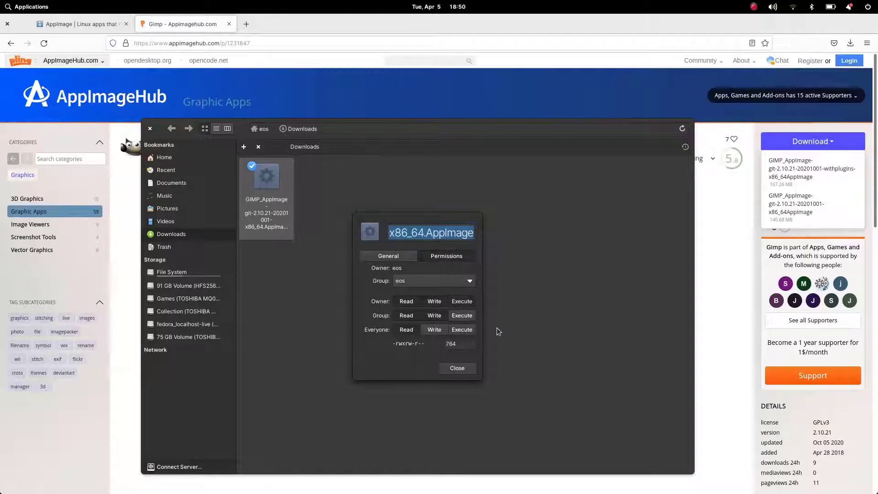
left_click(457, 367)
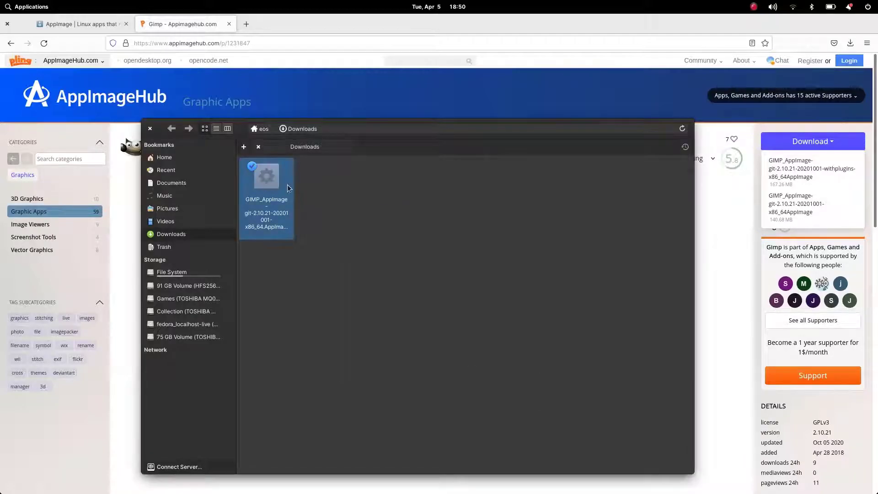
double_click(267, 177)
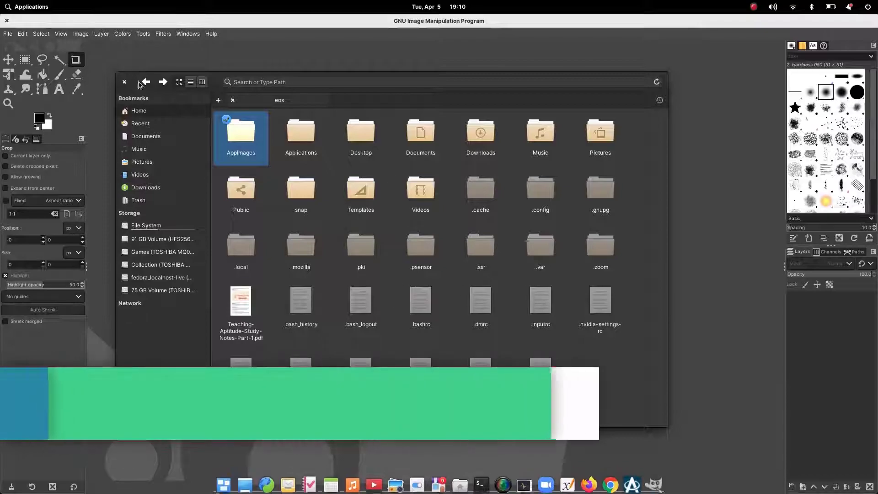
Open the AppImages folder and launch kdenlive-21.12.1-x86_64.appimage.
double_click(240, 133)
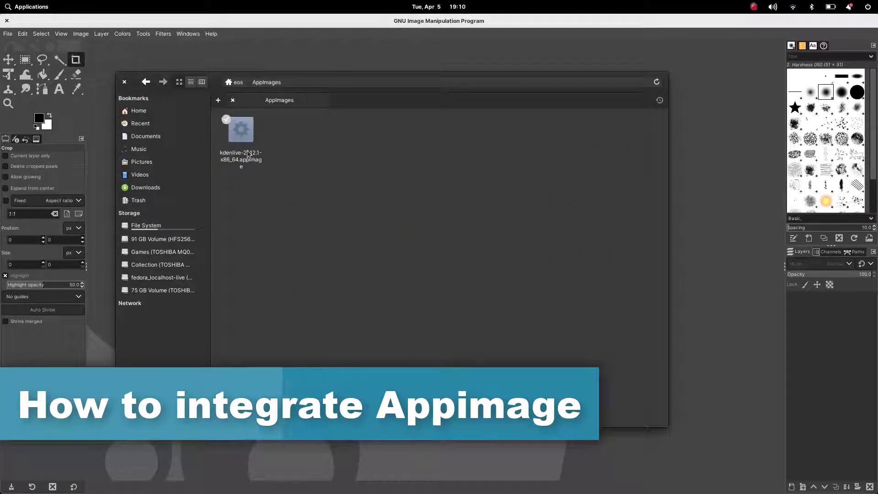
left_click(241, 129)
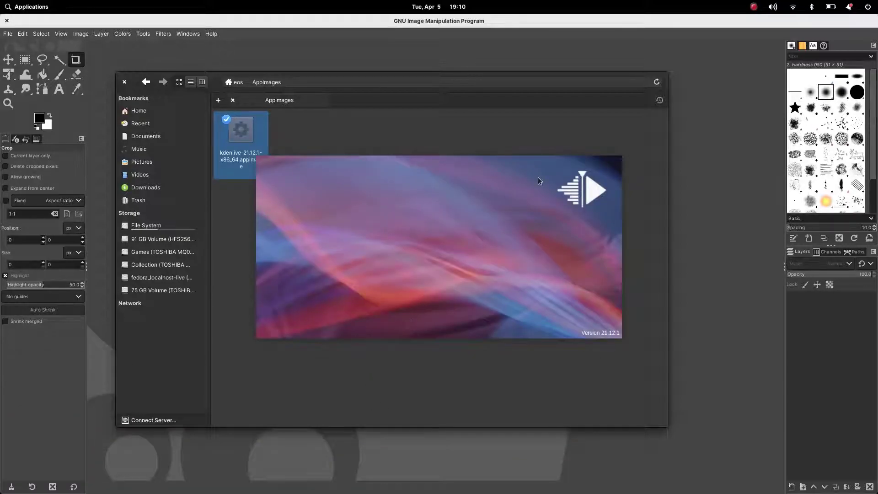
double_click(240, 129)
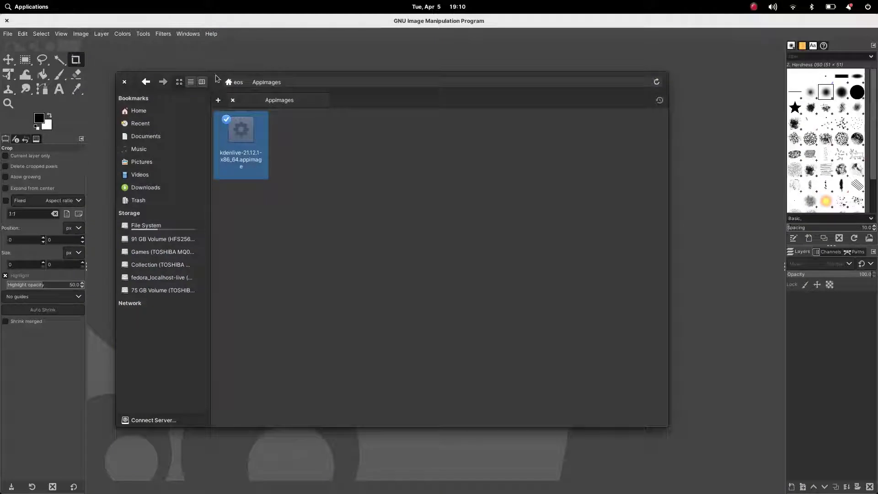
mouse_move(257, 165)
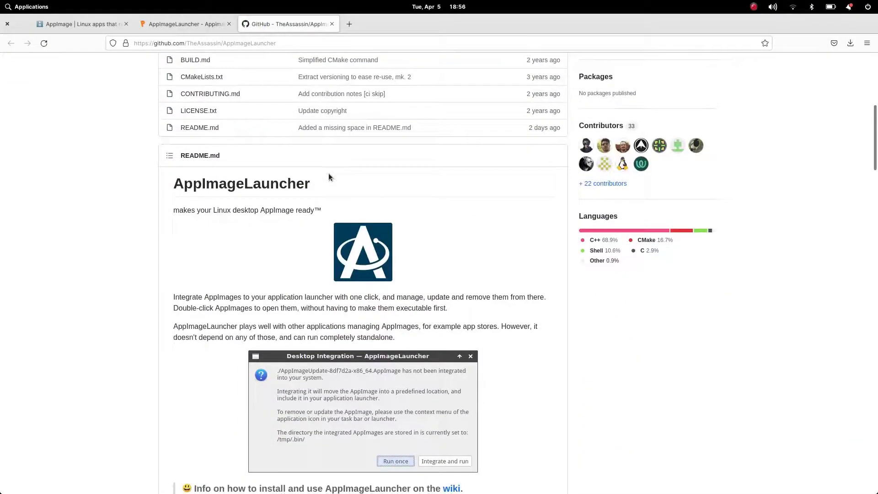
Scroll the AppImageLauncher README down to the Installation section and compatibility table.
scroll("down", 3)
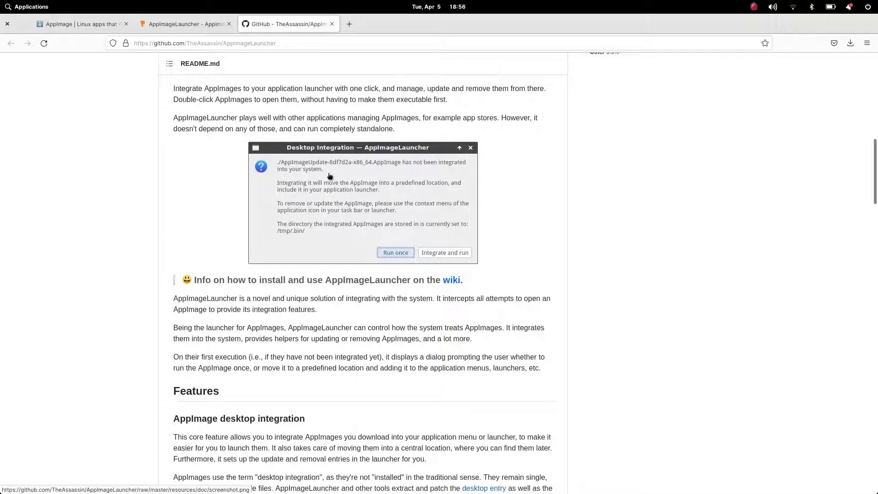
scroll("down", 3)
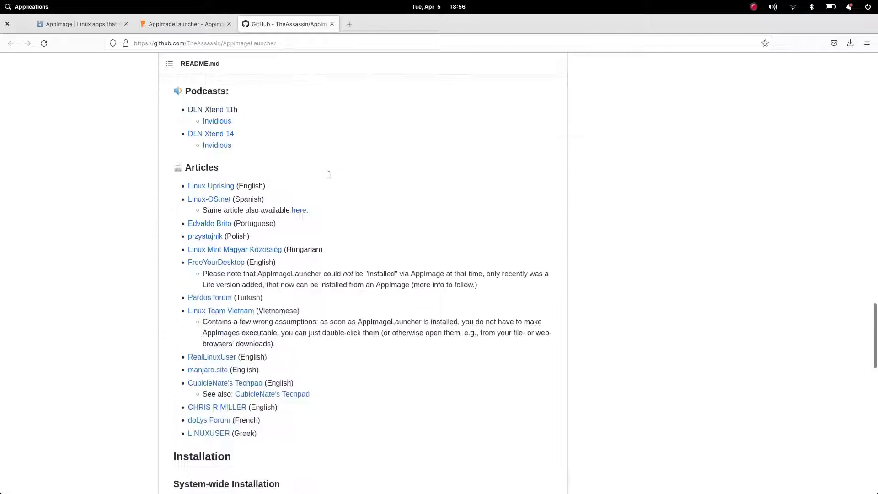
scroll("down", 3)
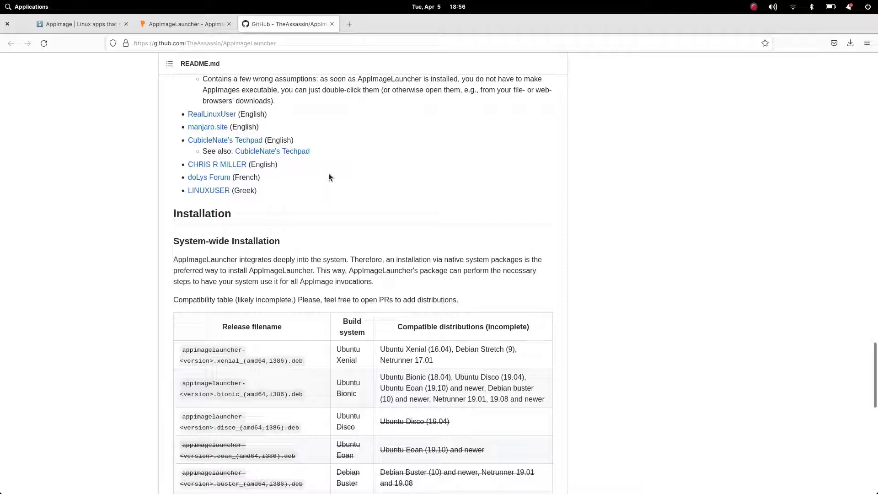
scroll("down", 3)
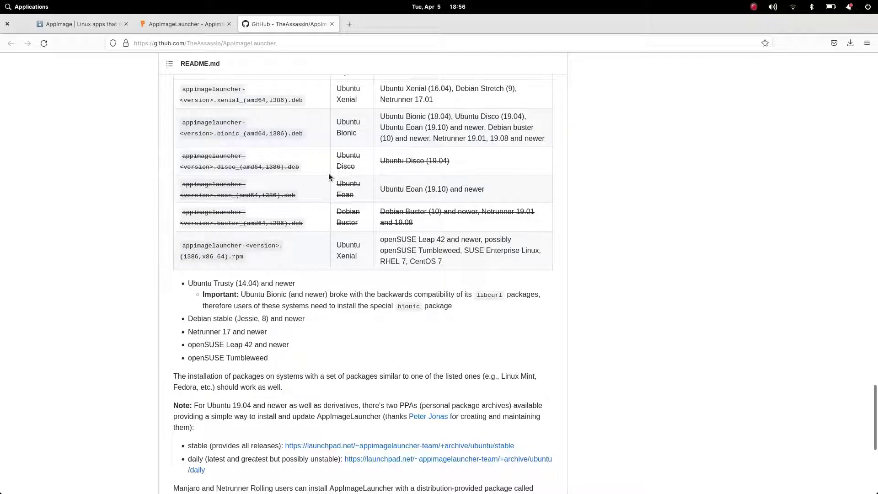
scroll("down", 3)
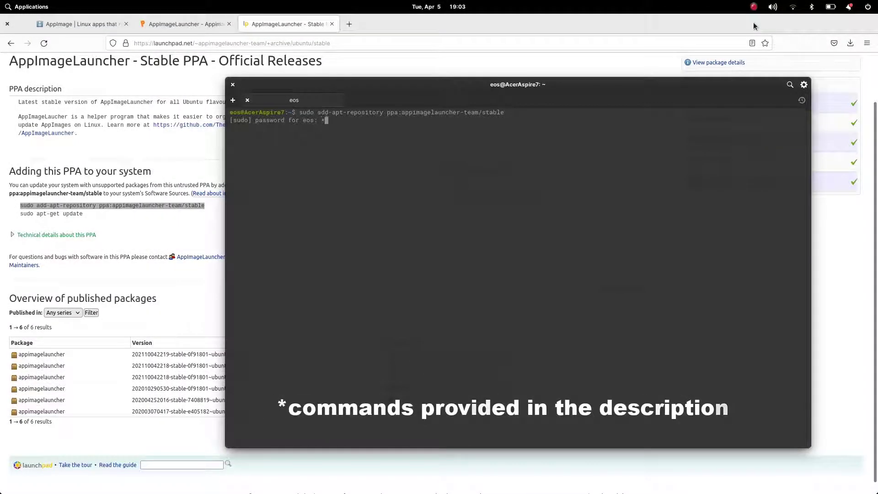
Add ppa:appimagelauncher-team/stable, run sudo apt-get update, and install appimagelauncher.
key("Return")
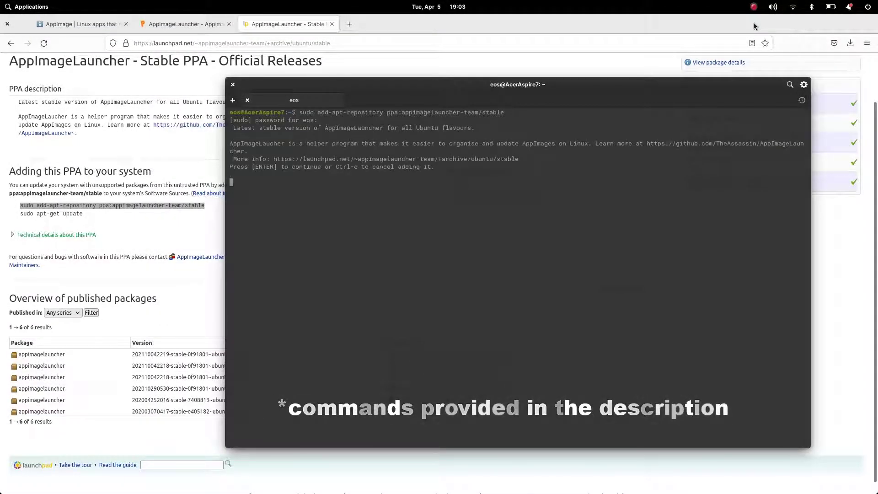
key("Return")
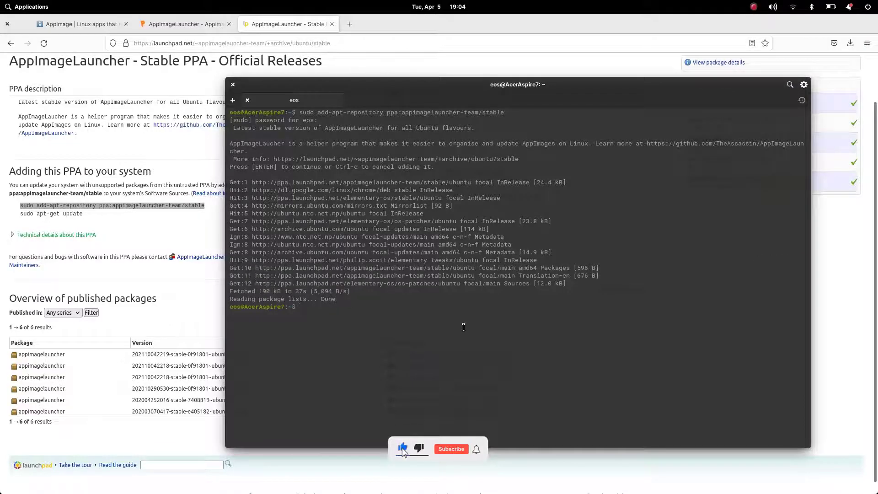
type("sudo apt-")
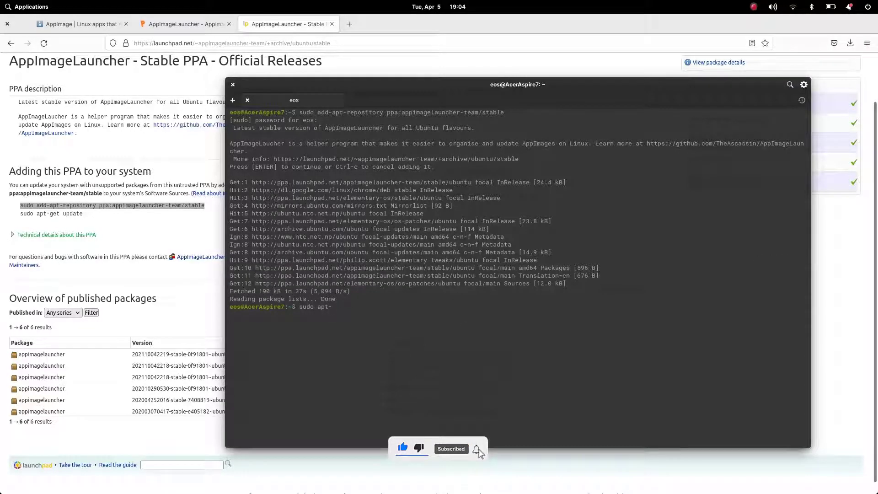
key("Return")
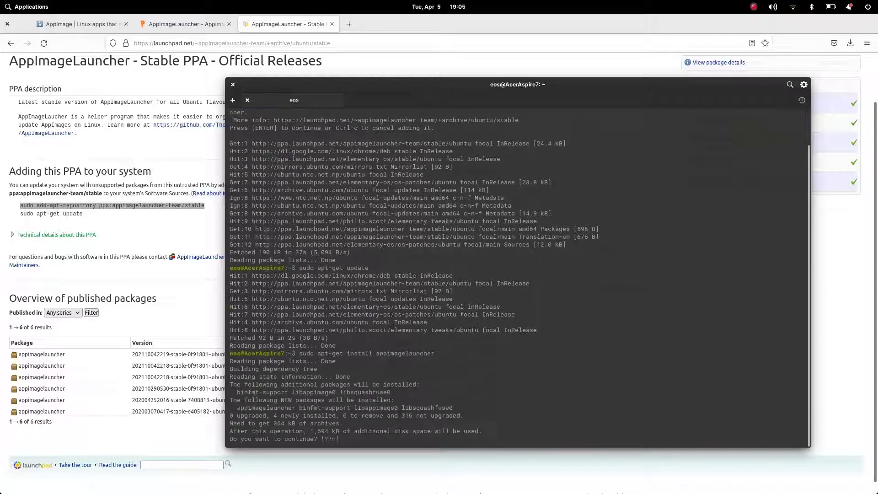
left_click(27, 6)
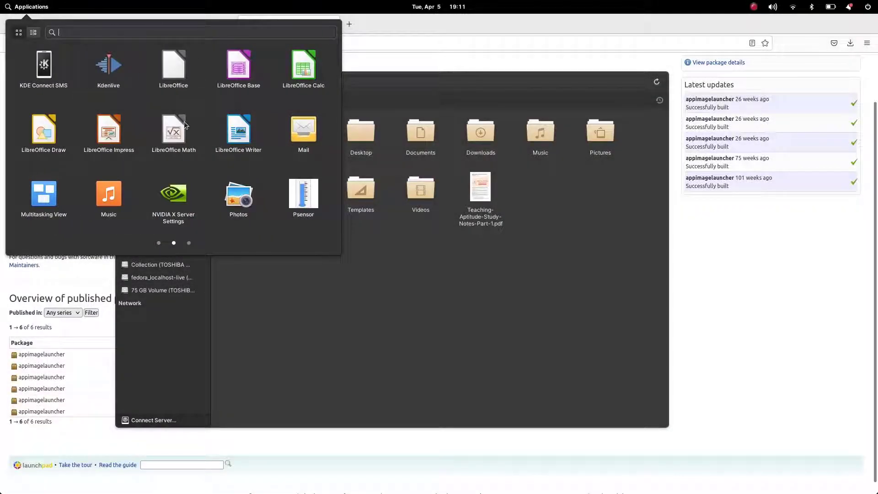
mouse_move(173, 133)
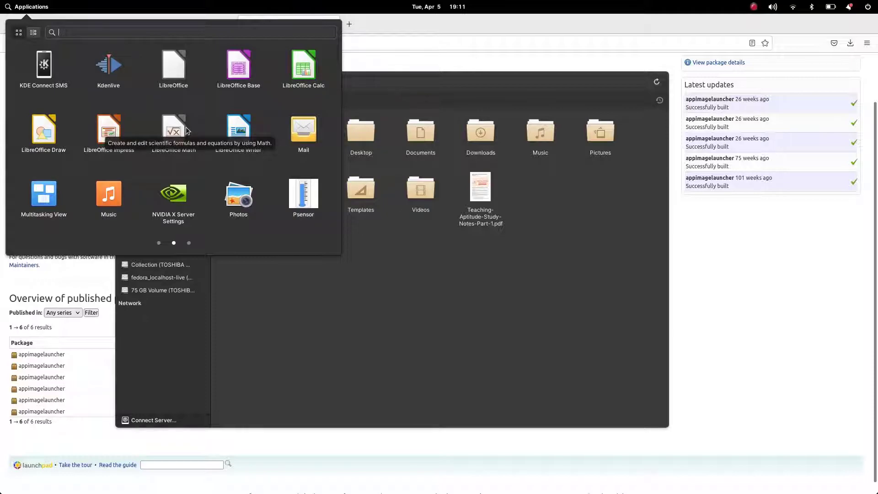
Page back to the first Applications menu page to find AppImageLauncher Settings.
left_click(188, 242)
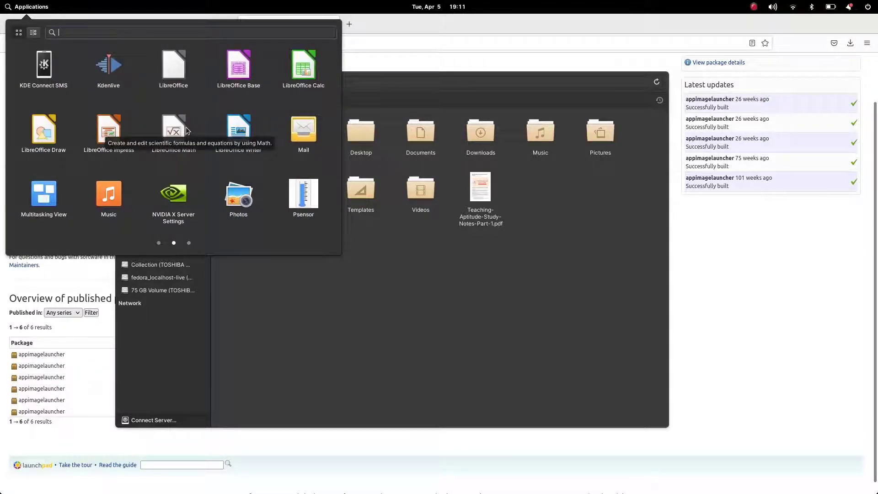
left_click(159, 242)
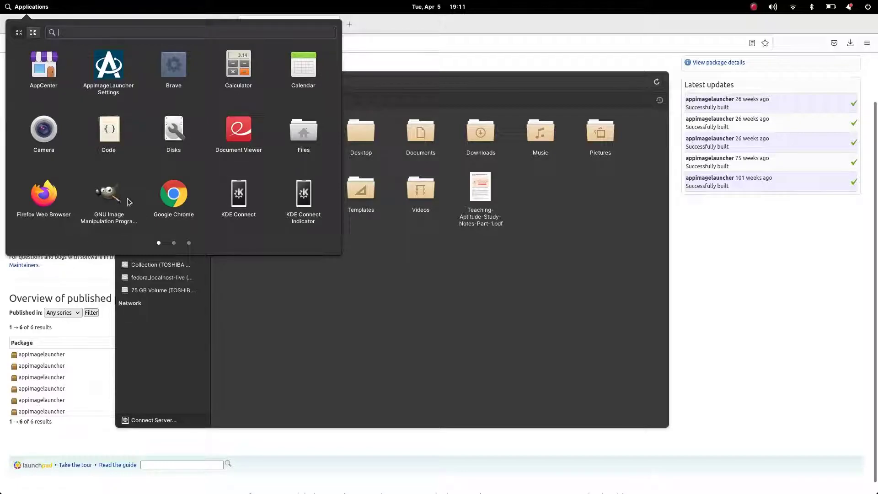
mouse_move(109, 193)
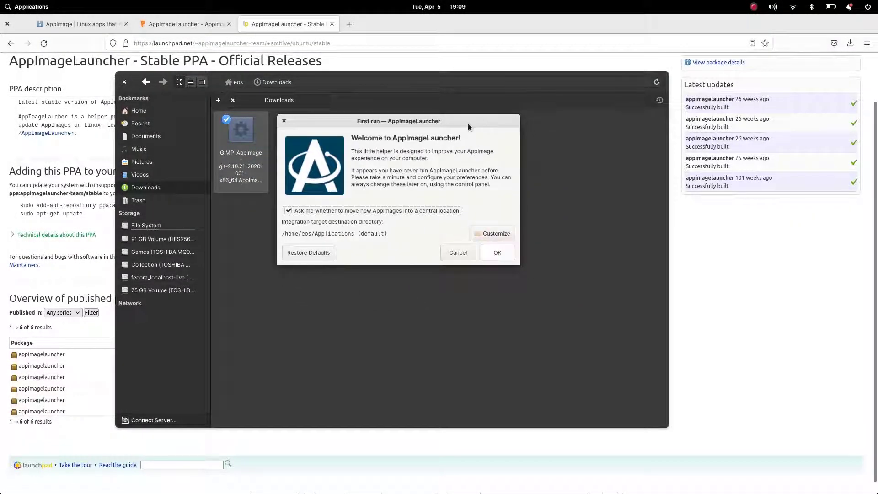
mouse_move(460, 225)
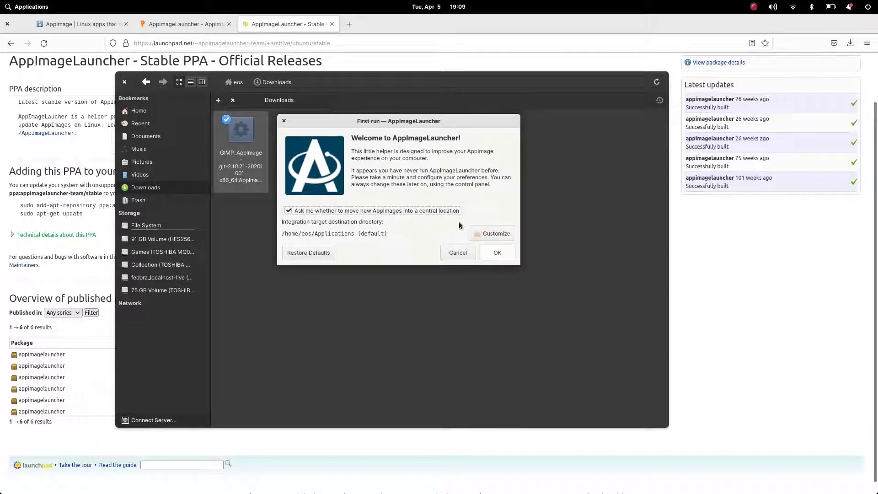
Accept AppImageLauncher's default first-run settings and choose Integrate and run for GIMP.
left_click(496, 252)
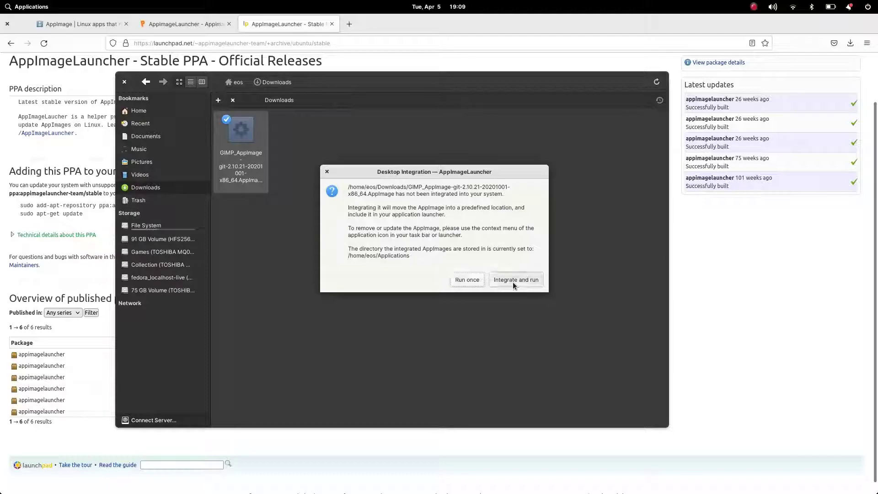
left_click(514, 279)
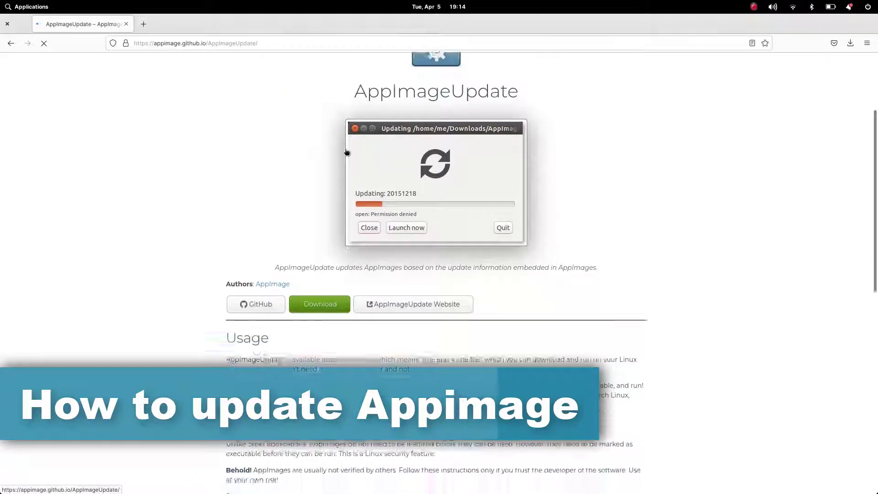
Scroll down the AppImageUpdate project page at appimage.github.io.
scroll("down", 3)
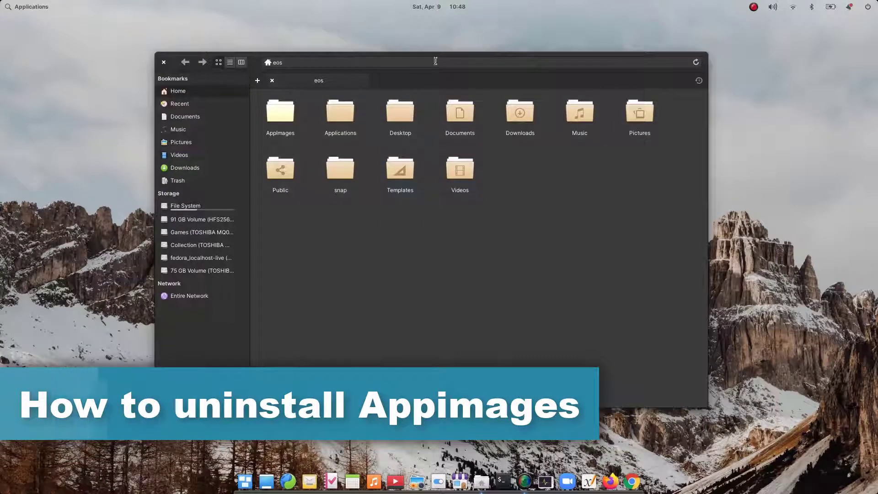
Trash the AppImageUpdate and Brave AppImages from Applications, then delete them from Trash.
double_click(339, 112)
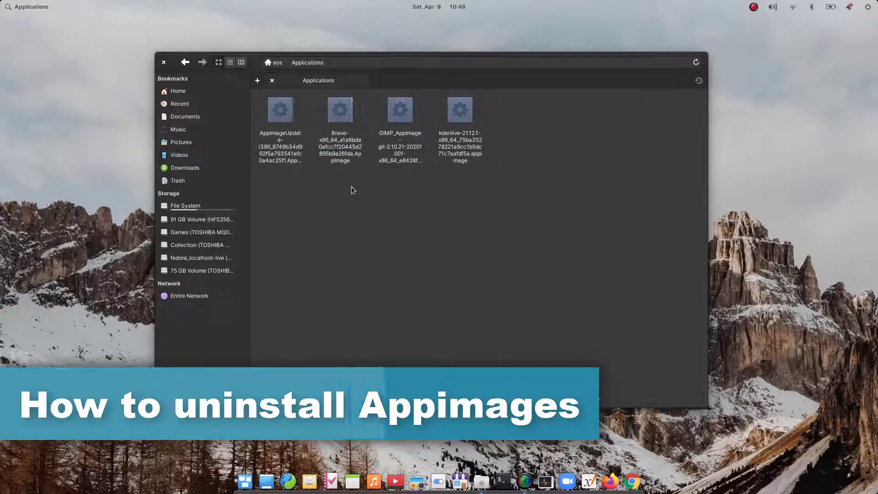
left_click(280, 110)
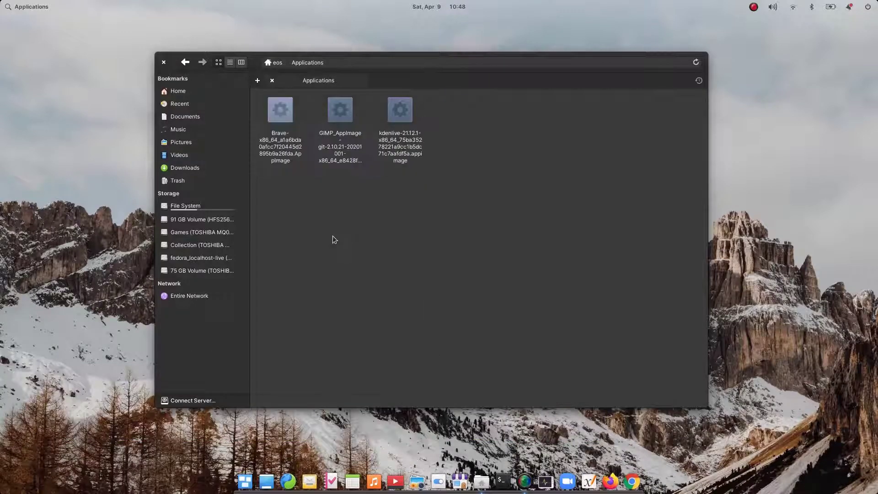
left_click(340, 110)
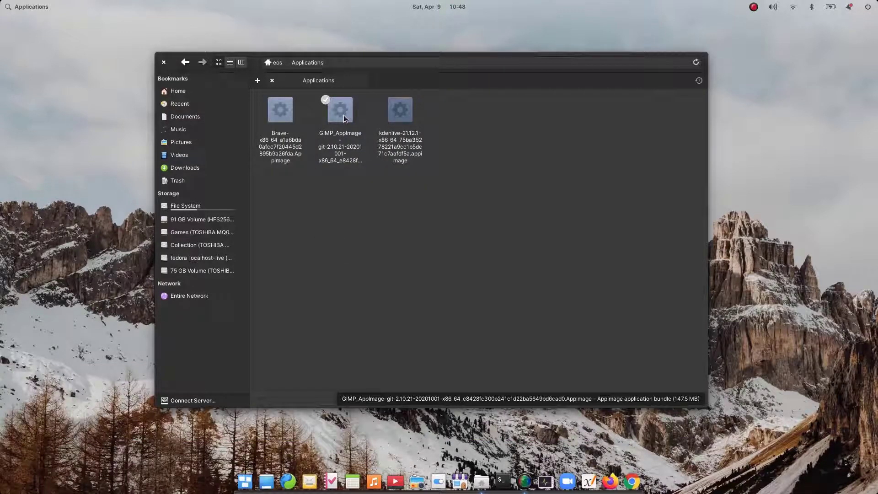
right_click(280, 109)
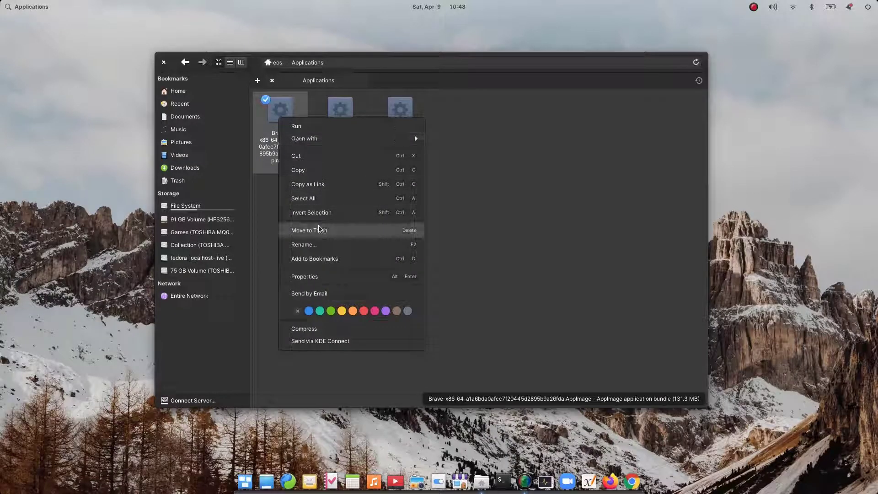
left_click(309, 230)
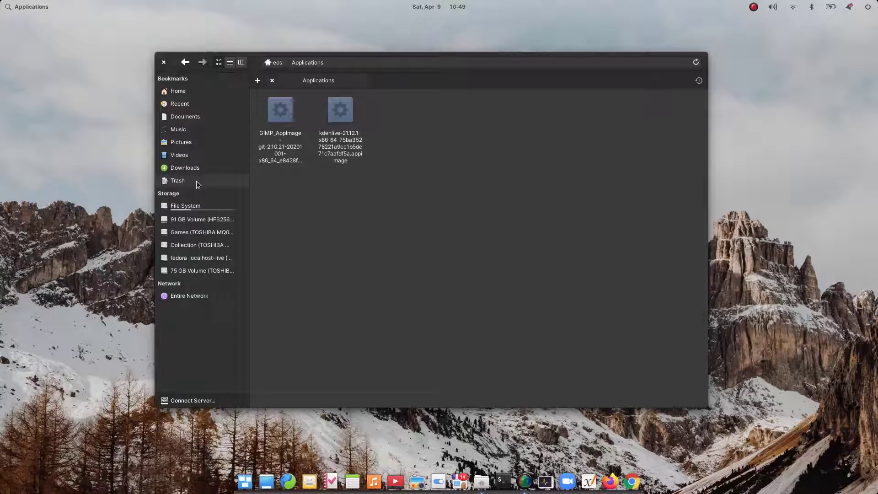
left_click(177, 181)
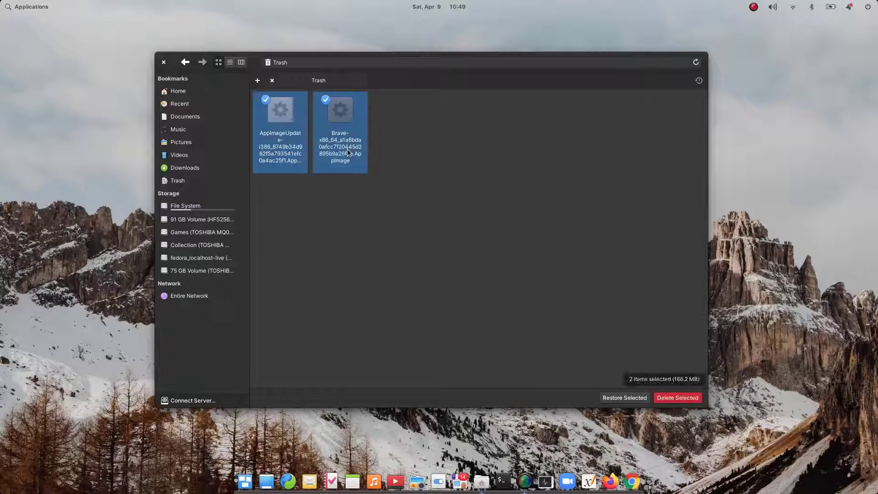
left_click(677, 397)
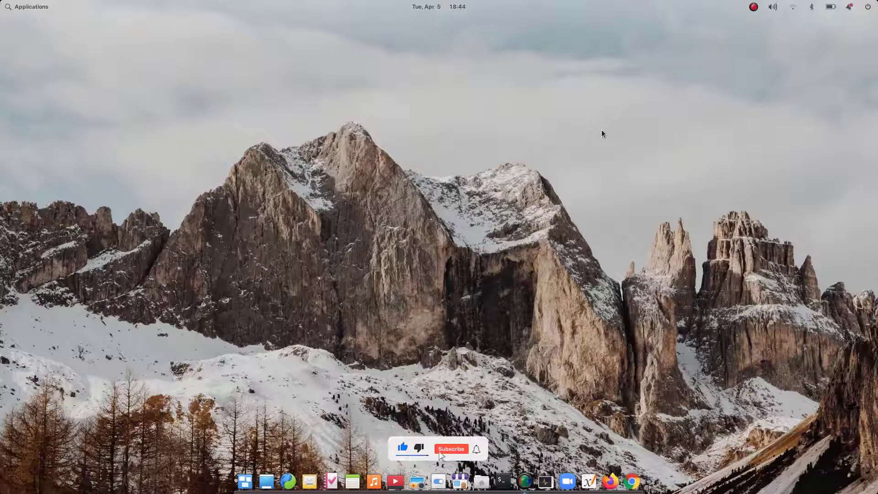
left_click(451, 449)
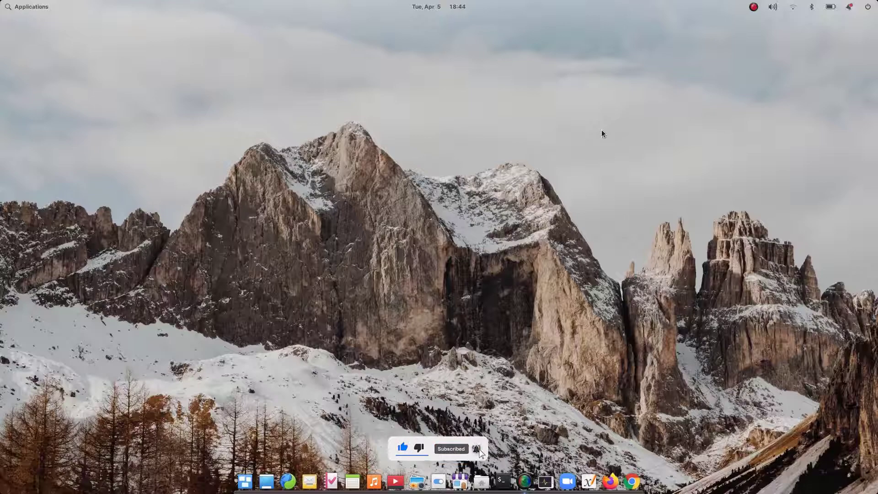